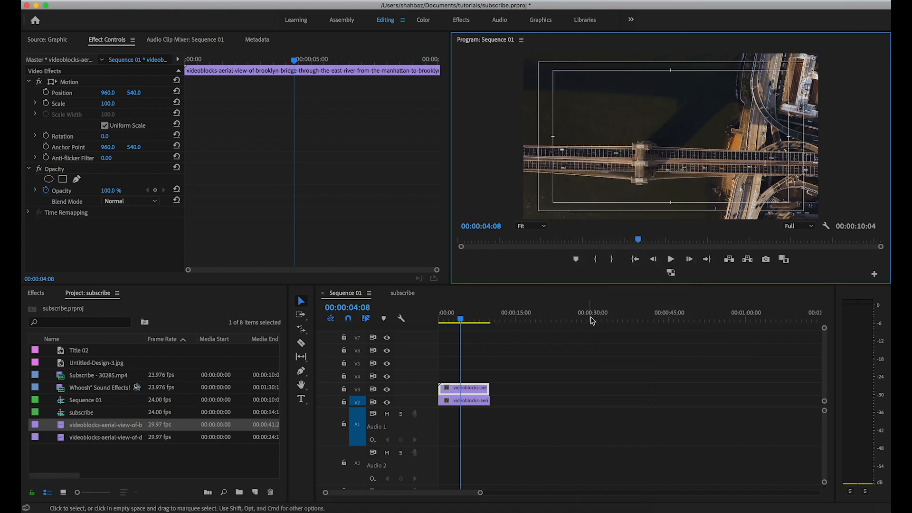
mouse_move(165, 114)
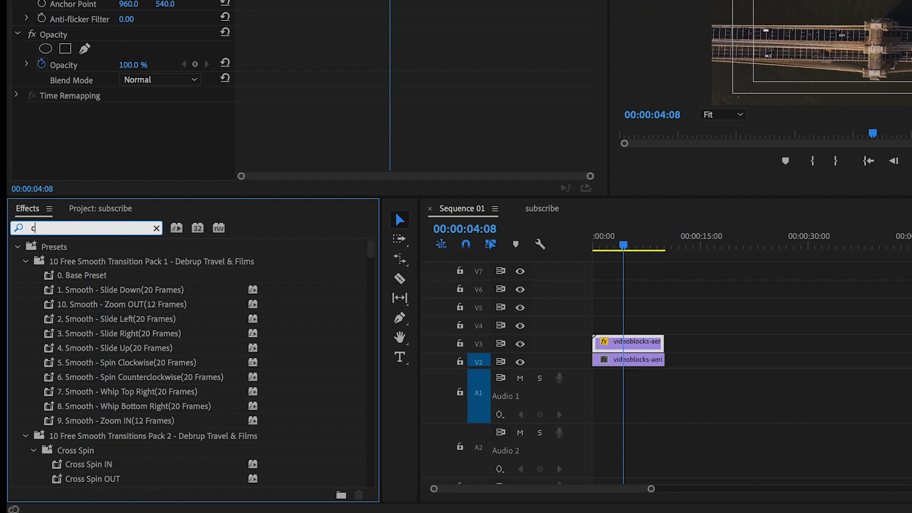
- Apply the Crop effect to the overhead bridge clip, trim its top and push it lower in the frame
type("crop")
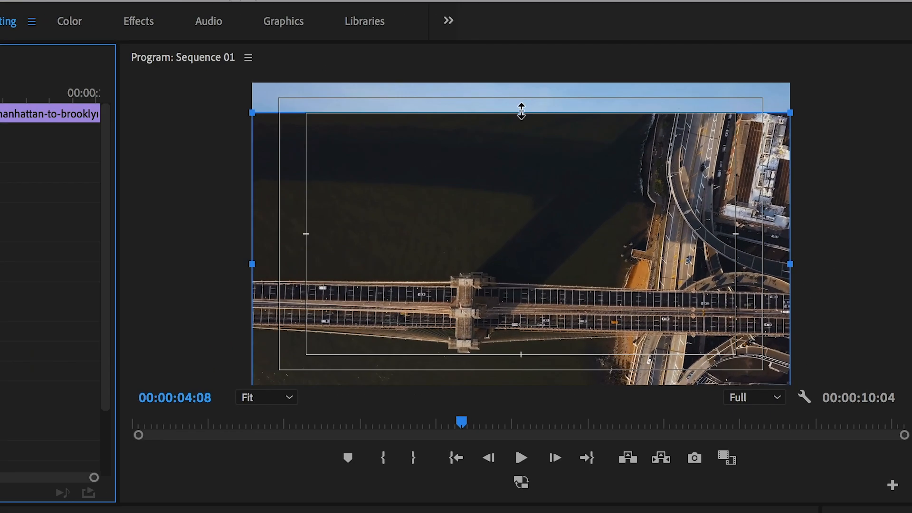
left_click_drag(521, 112, 521, 179)
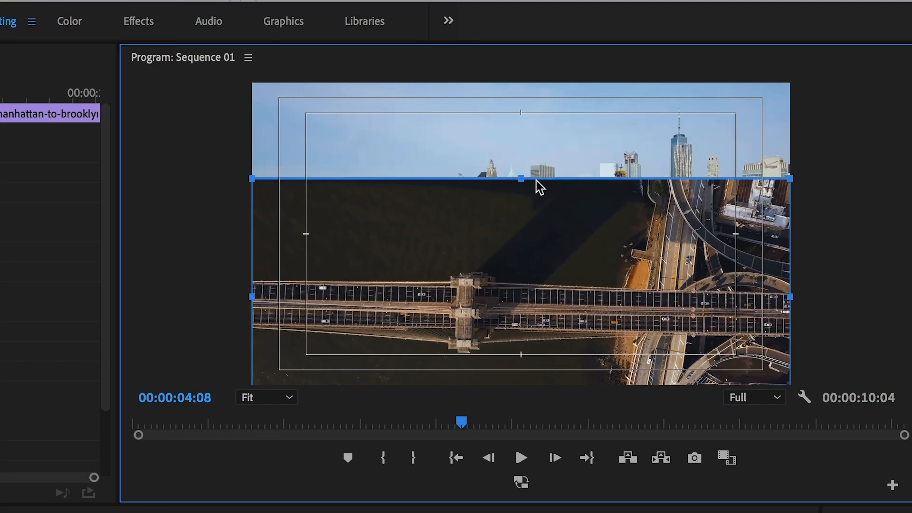
left_click_drag(520, 177, 521, 222)
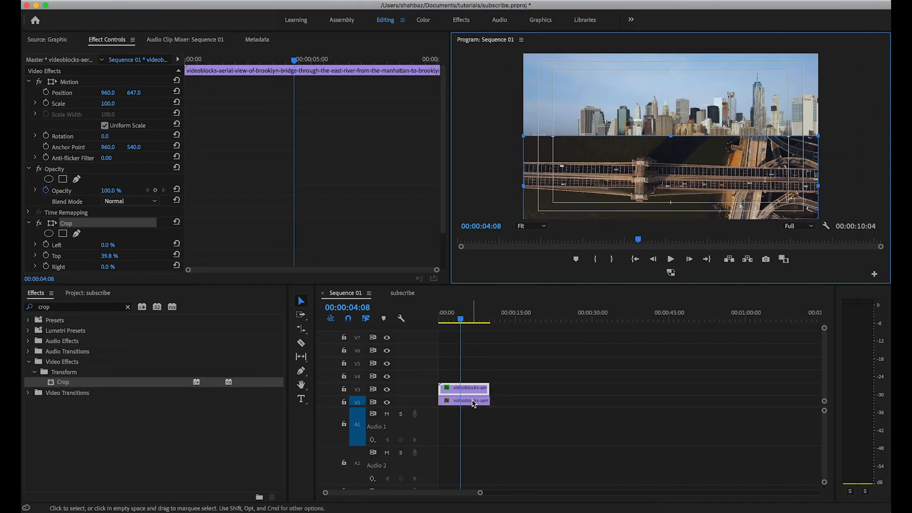
- Select the downtown skyline clip to raise its Position Y to 243
left_click(476, 400)
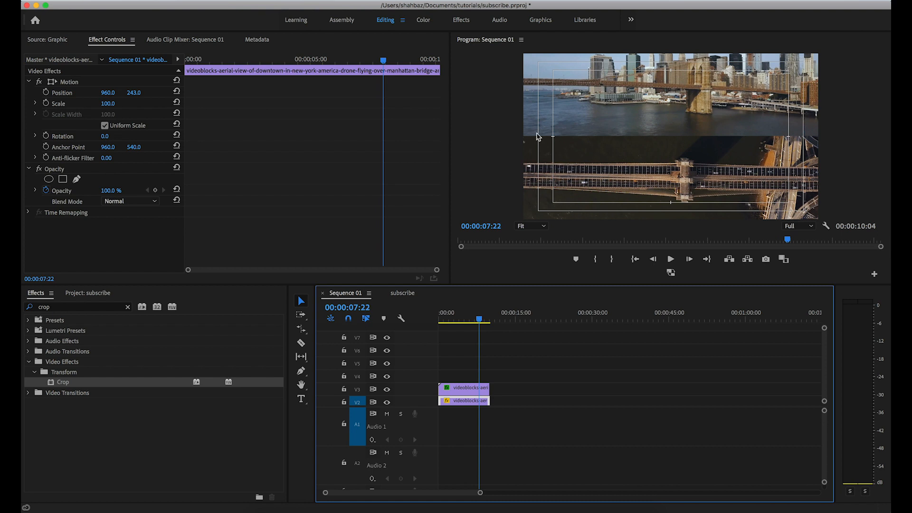
mouse_move(517, 292)
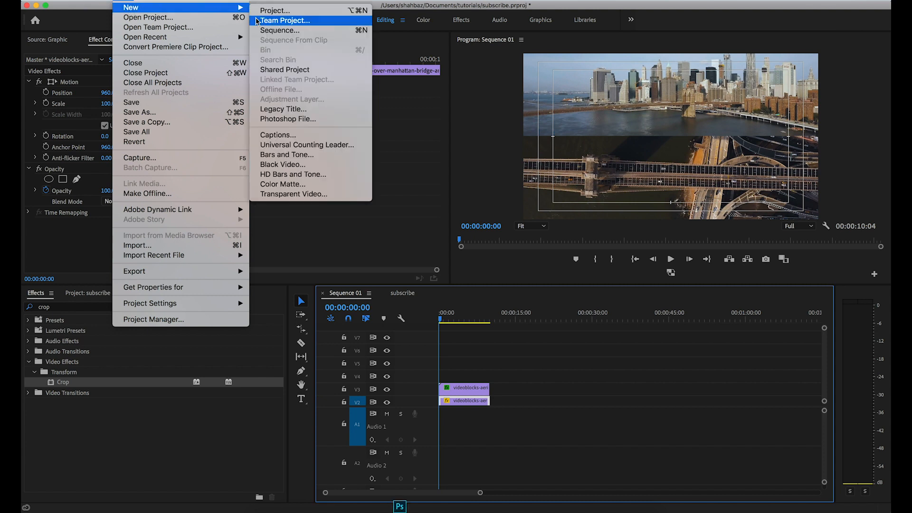
- Create legacy title Title 03, show its drawing tools and draw a horizontal line along the seam
left_click(284, 109)
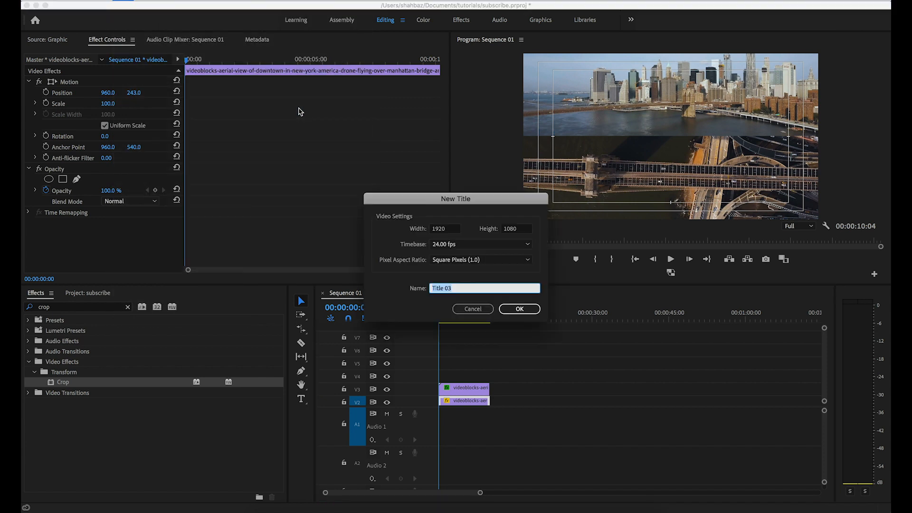
left_click(518, 309)
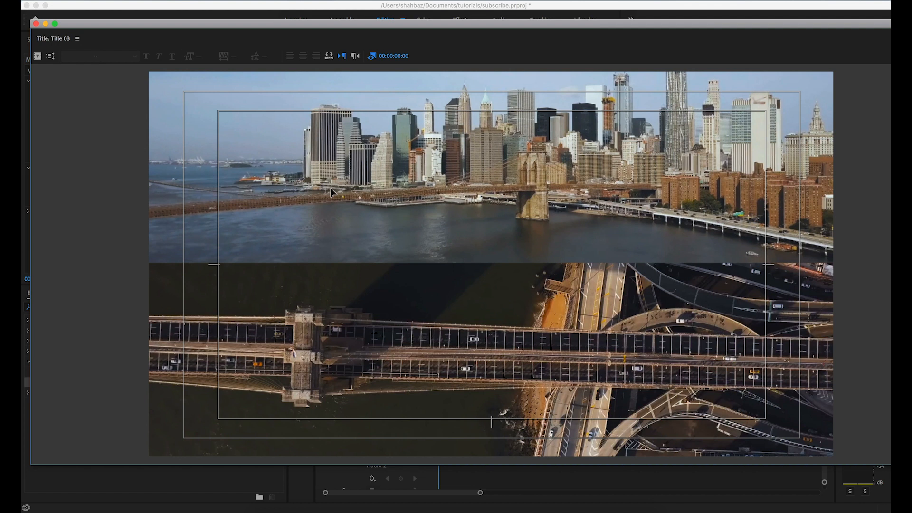
left_click(79, 38)
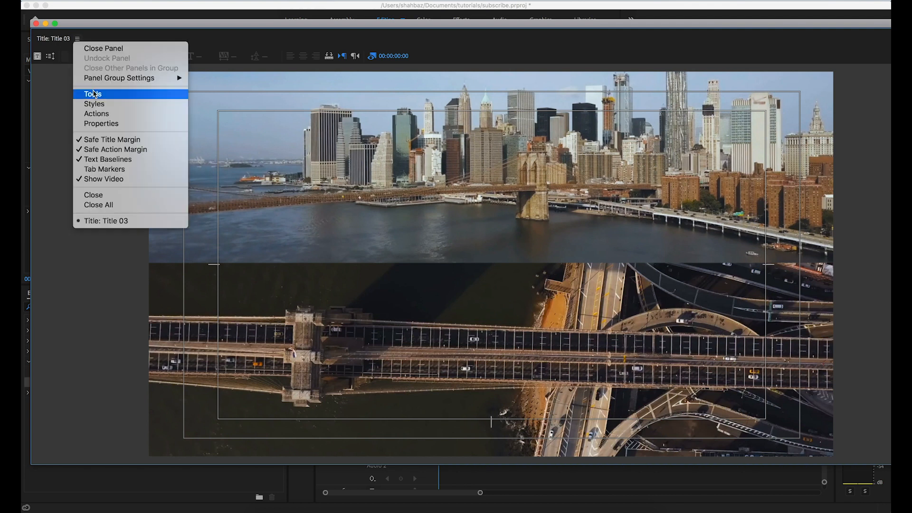
left_click(91, 93)
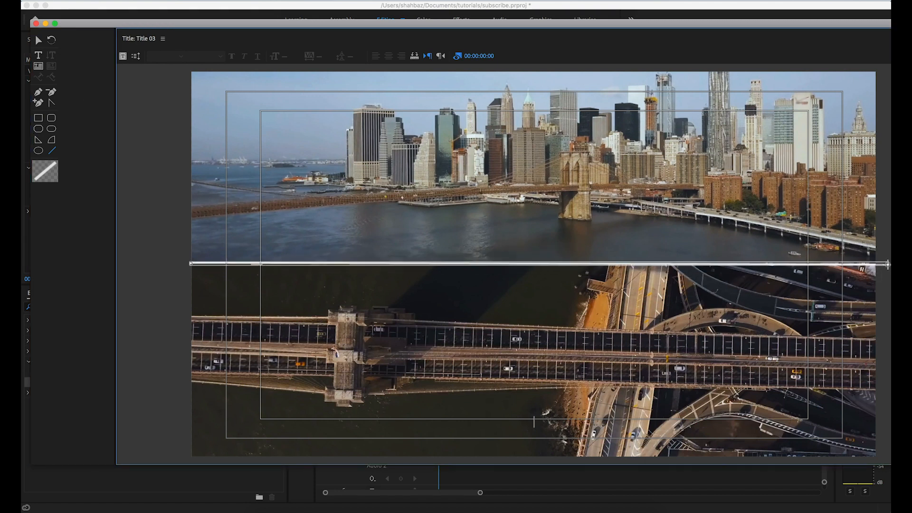
left_click(164, 38)
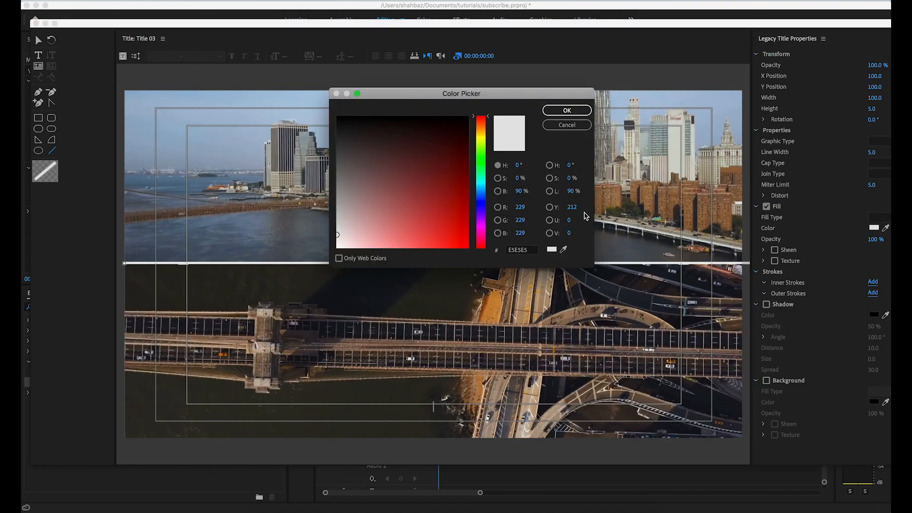
- Set the dividing line's Fill Color to white in the Color Picker
left_click(565, 110)
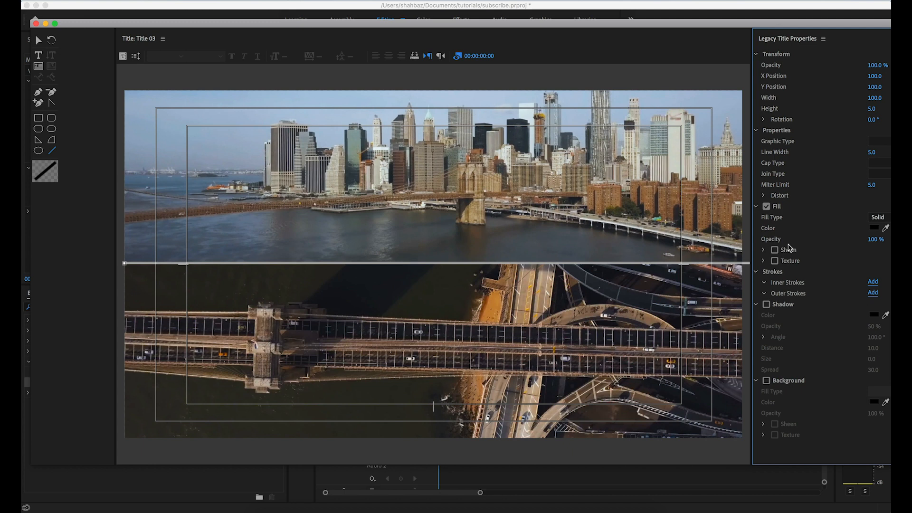
left_click(872, 228)
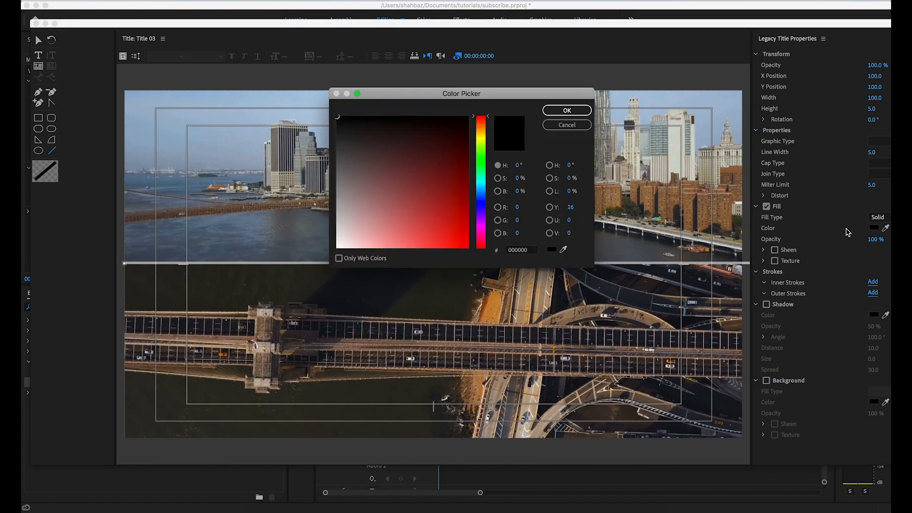
left_click(566, 110)
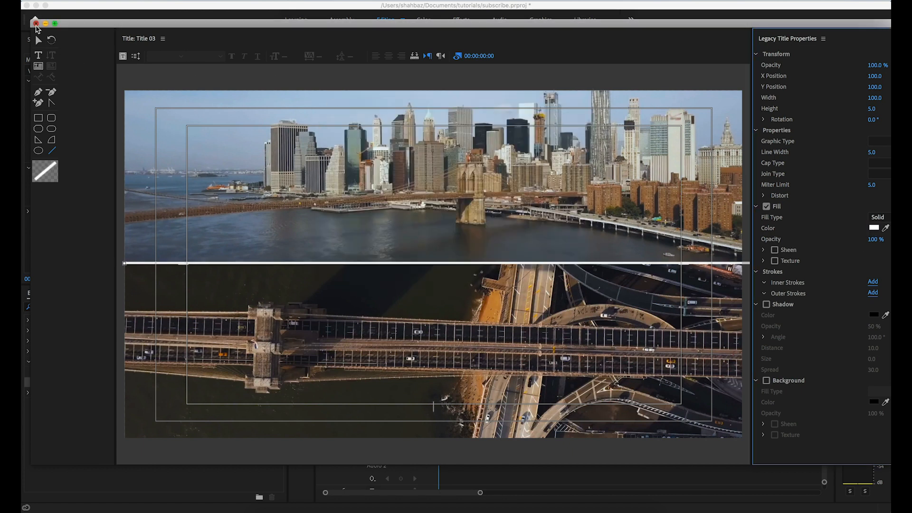
- Leave the title editor and place Title 03 on V4 above both bridge clips
left_click(35, 21)
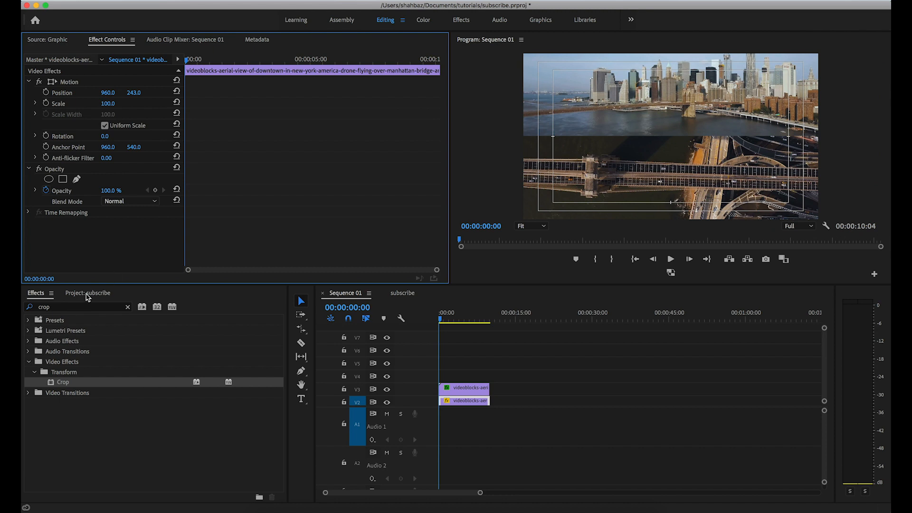
left_click(95, 293)
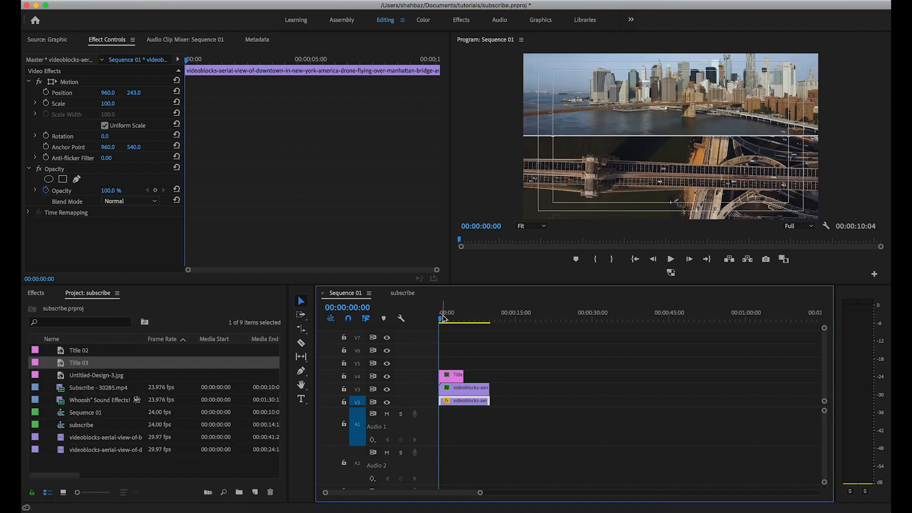
left_click(441, 319)
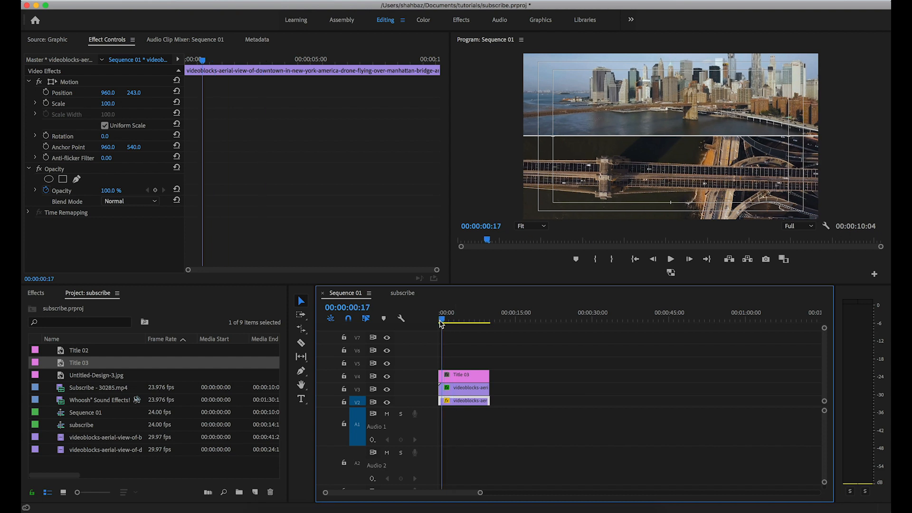